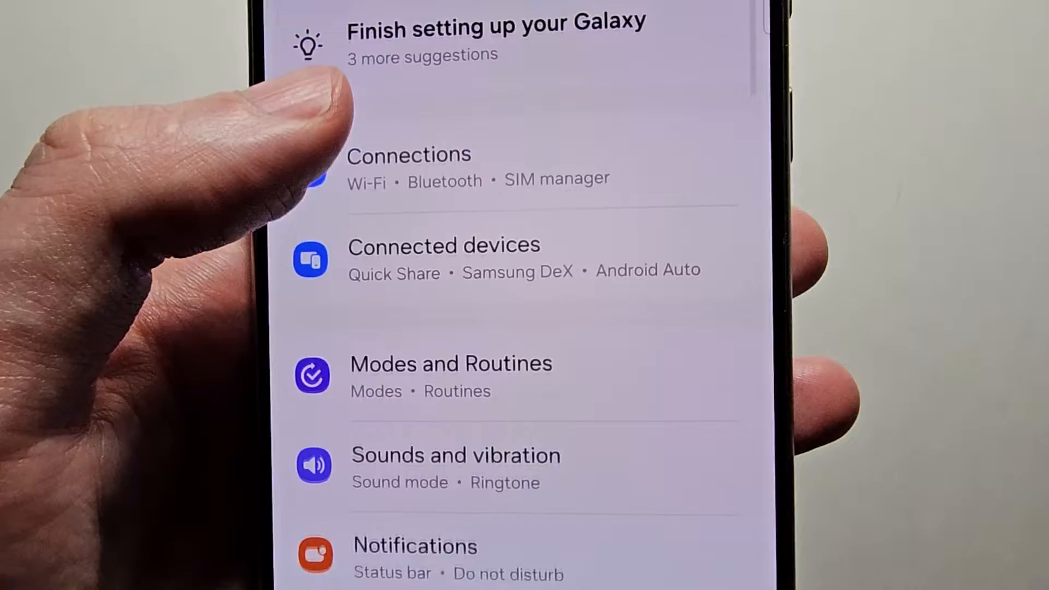
Step: Go to the Notifications page from the main Settings list
scroll("up", 3)
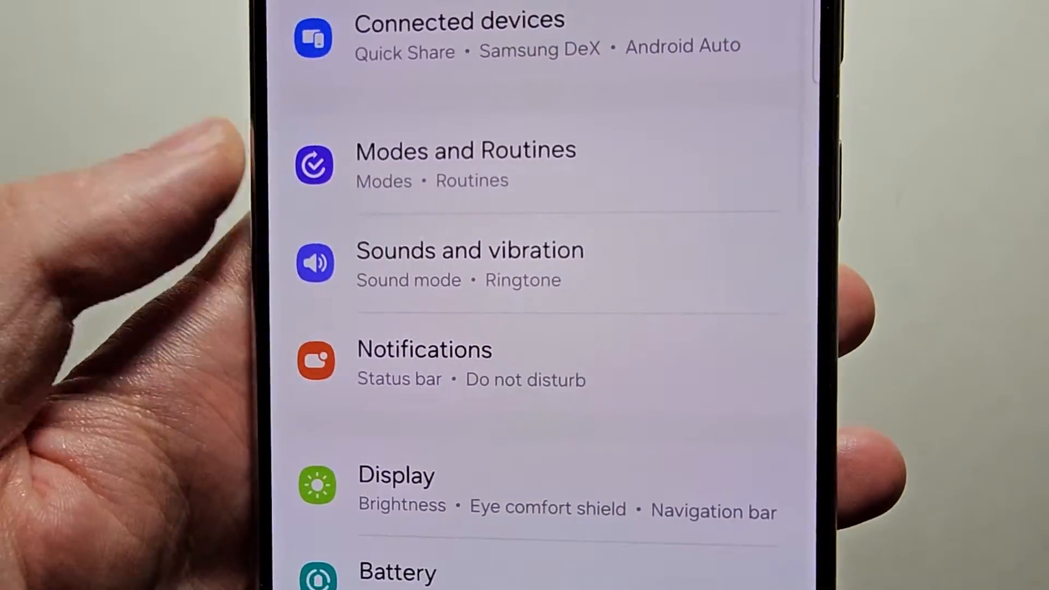
left_click(424, 362)
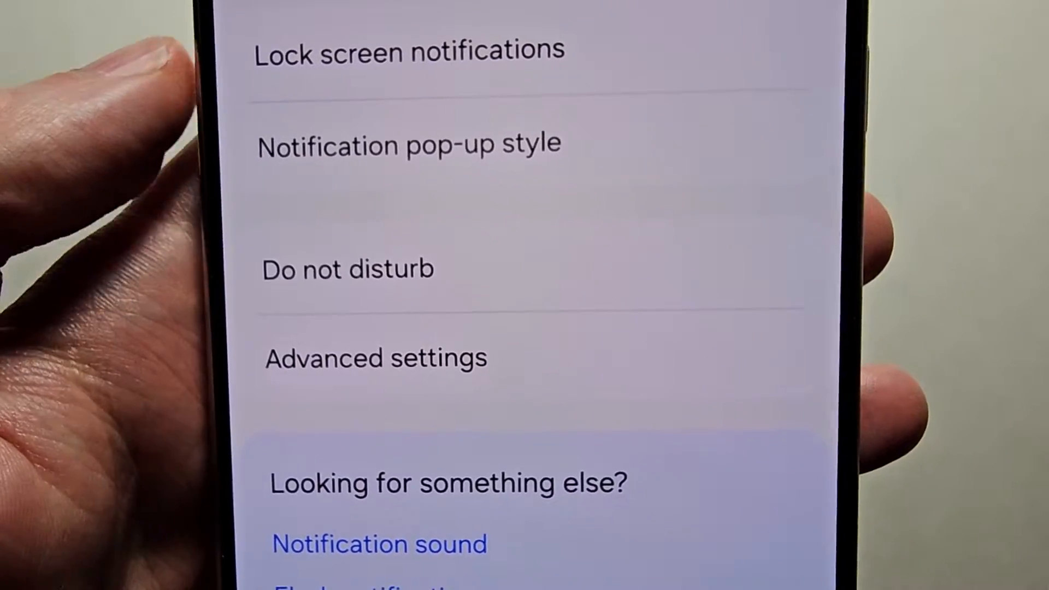
Step: In Advanced settings, switch on 'Manage notification categories for each app' and go back
left_click(375, 358)
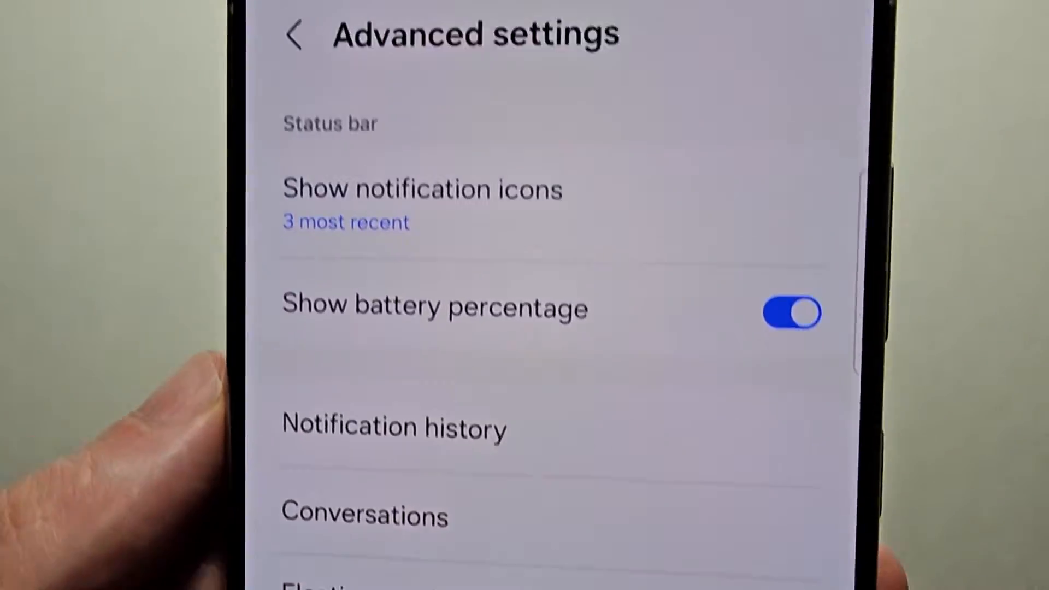
scroll("down", 3)
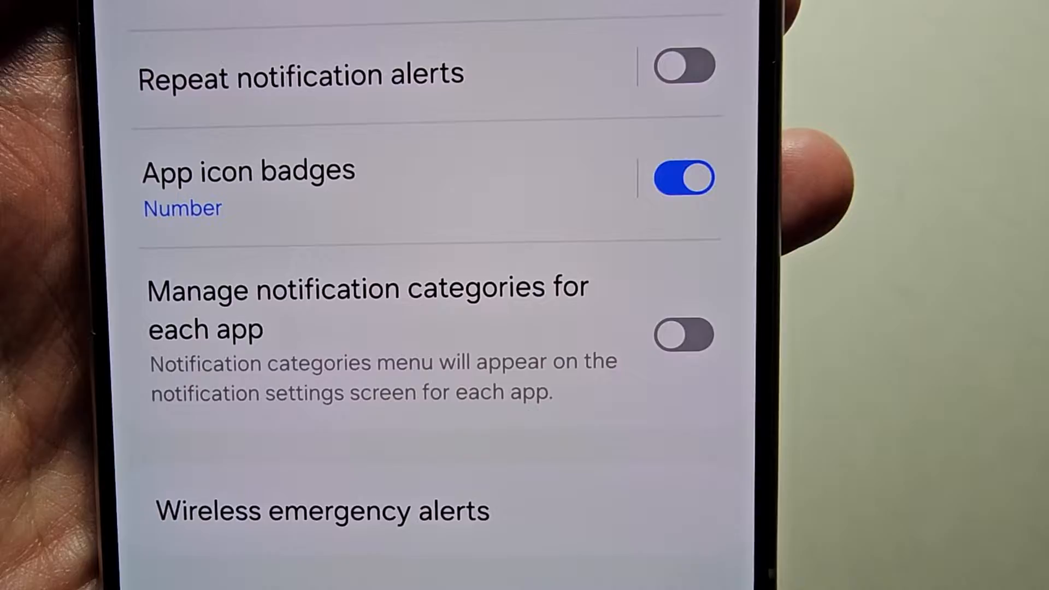
left_click(682, 335)
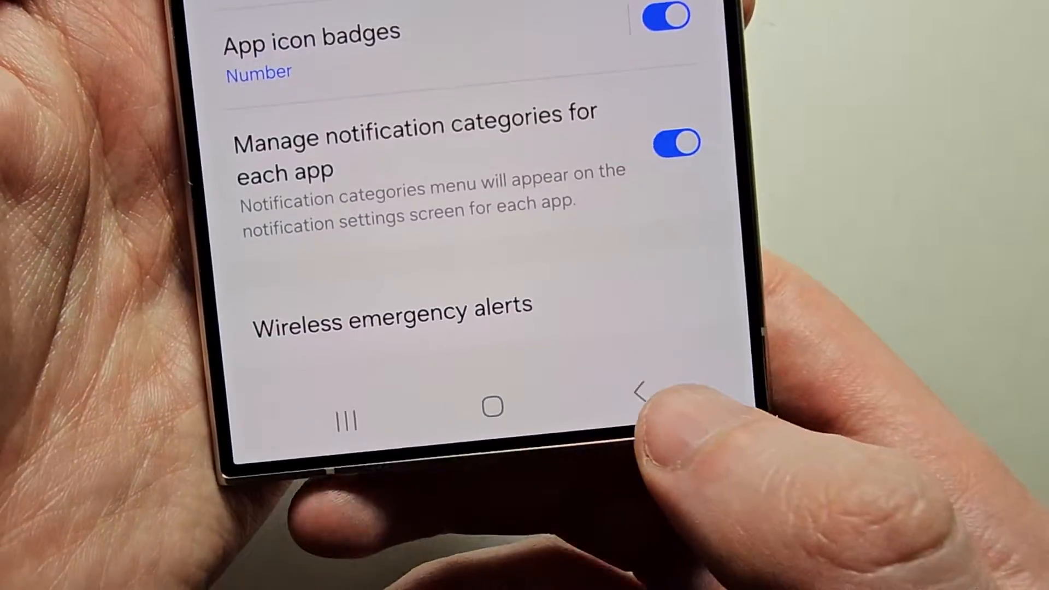
left_click(639, 389)
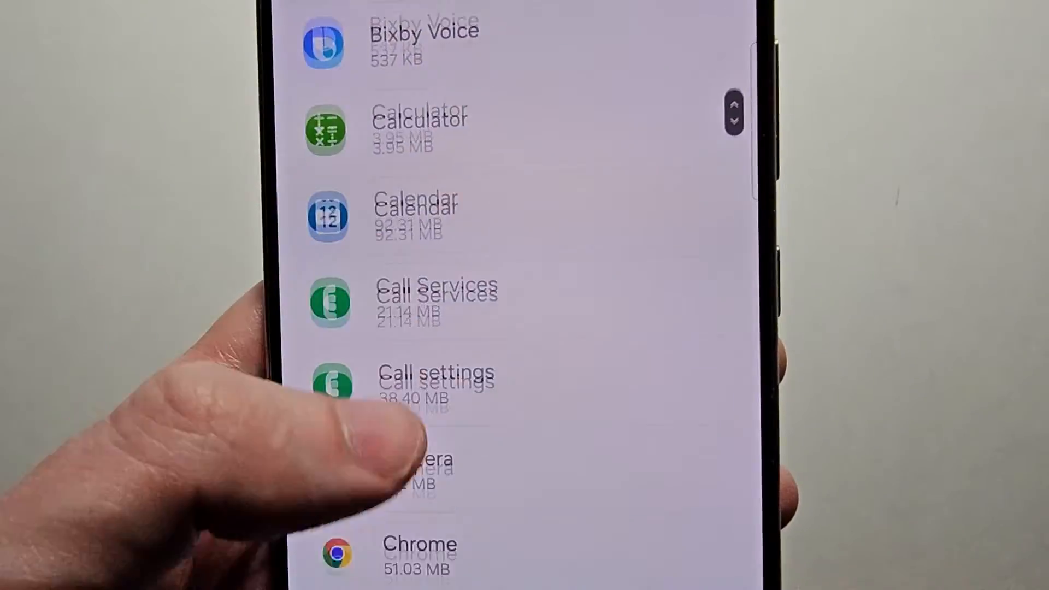
Step: Scroll the app notifications list toward the YouTube entry
scroll("down", 3)
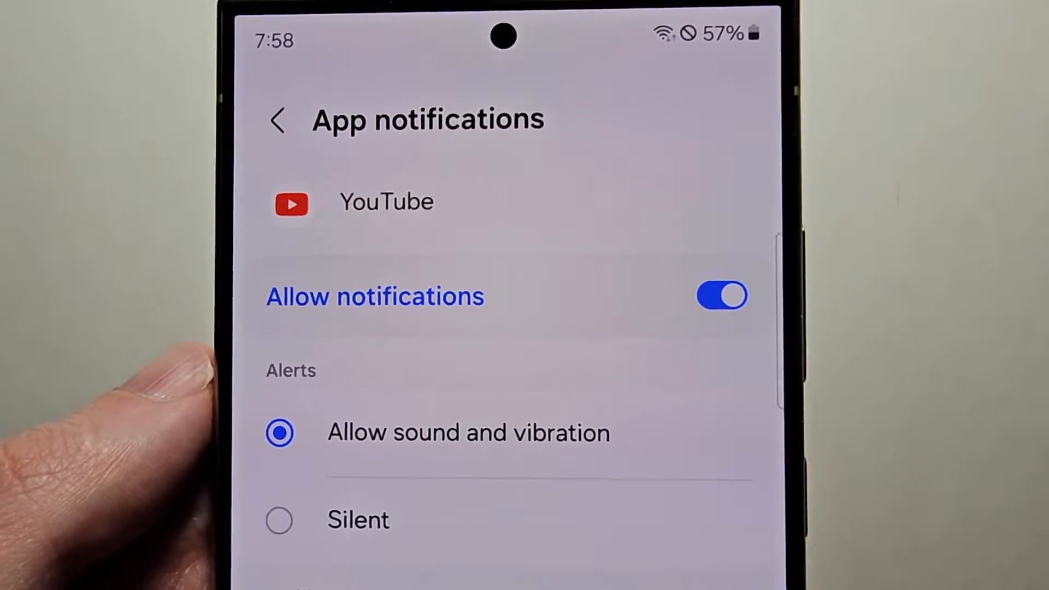
Step: Scroll down YouTube's App notifications toward Notification categories
scroll("down", 3)
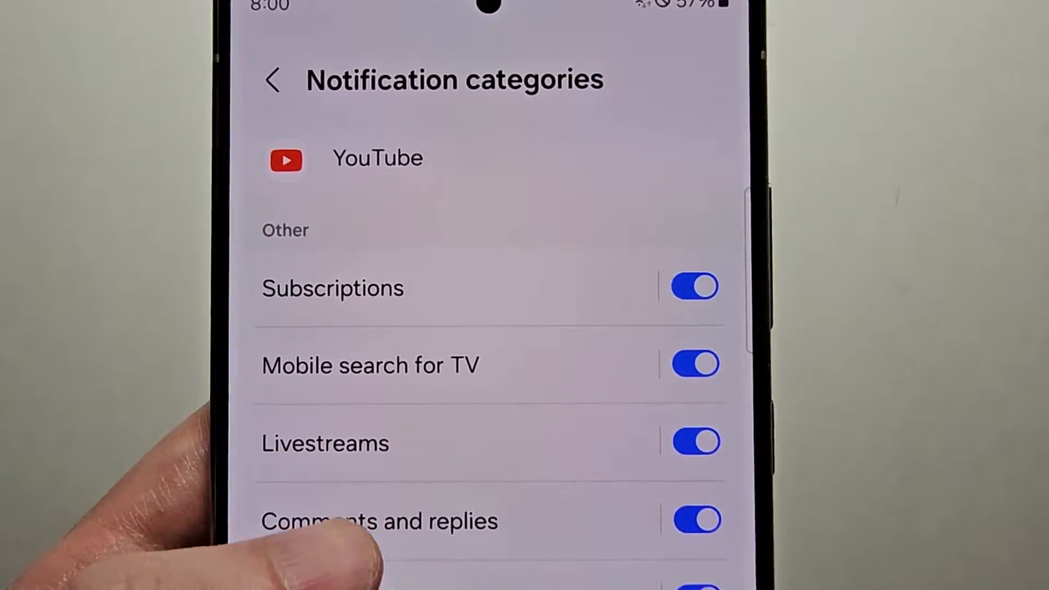
Step: Select the Livestreams category from YouTube's notification categories
scroll("up", 3)
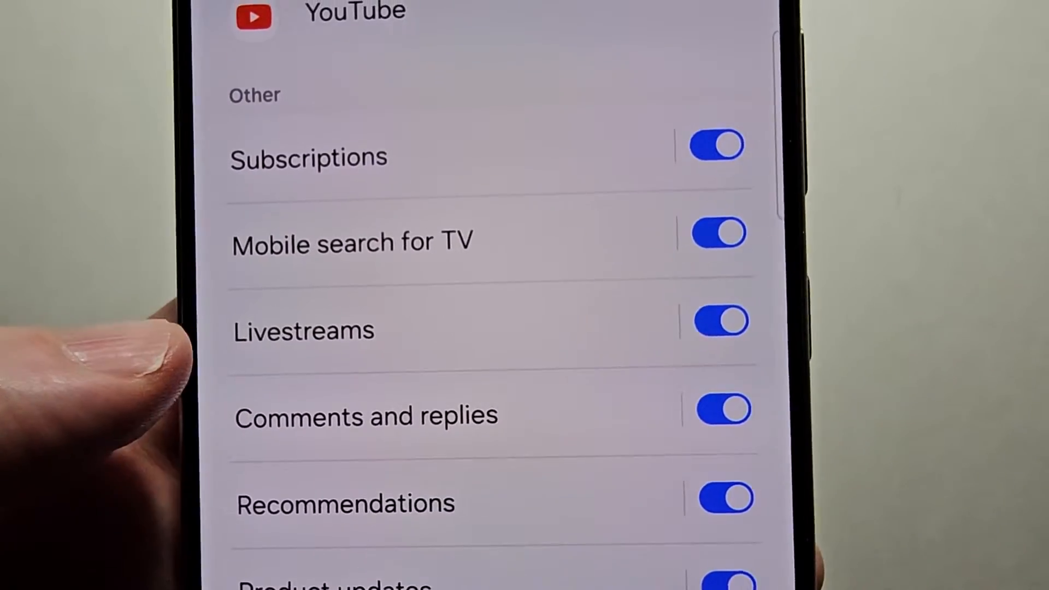
left_click(303, 329)
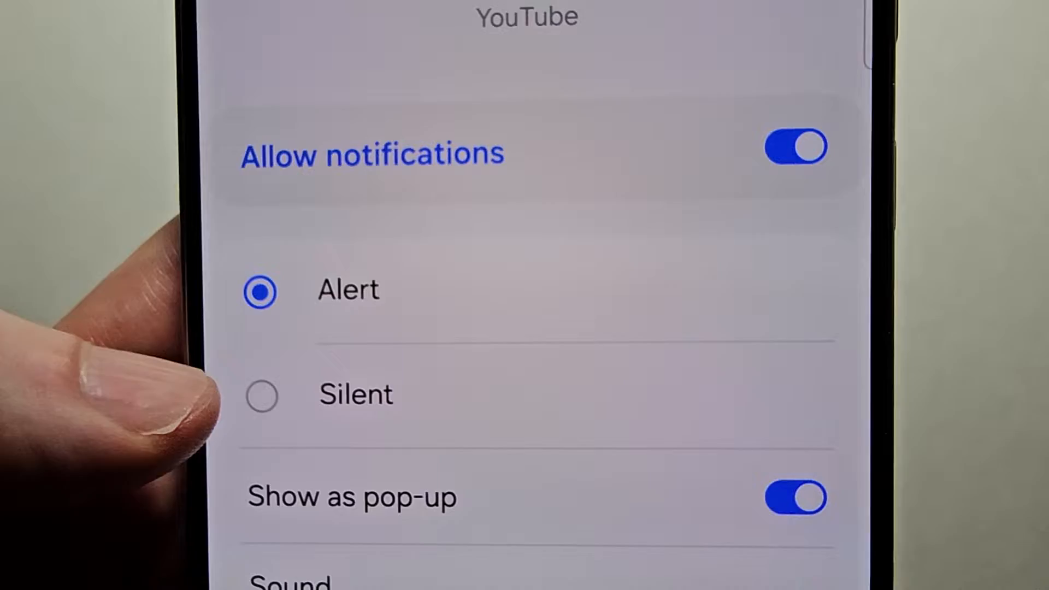
Step: Turn off Show as pop-up for Livestreams and go to its Sound setting
left_click(795, 498)
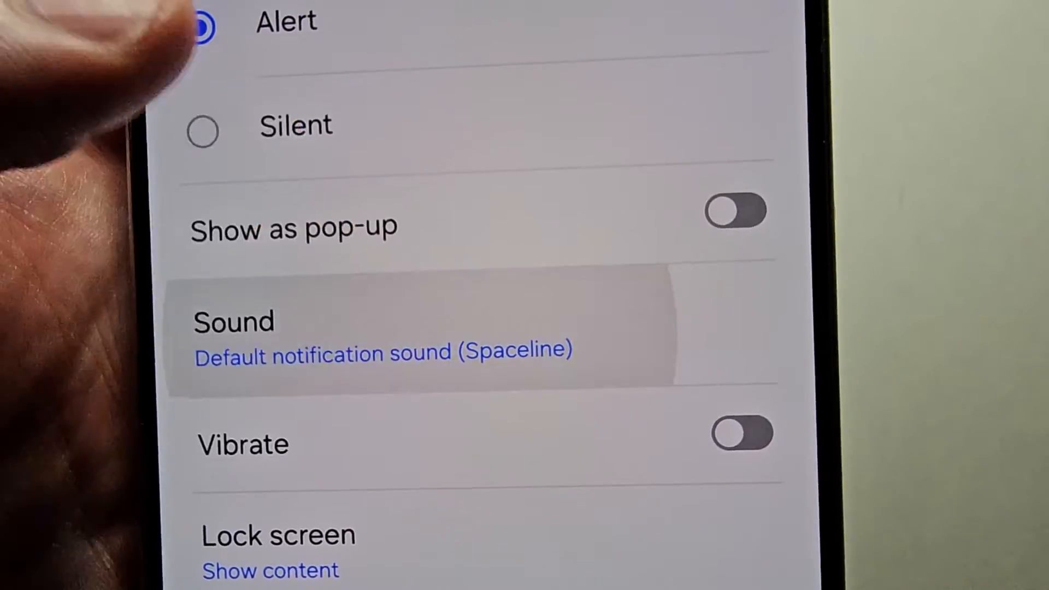
left_click(383, 338)
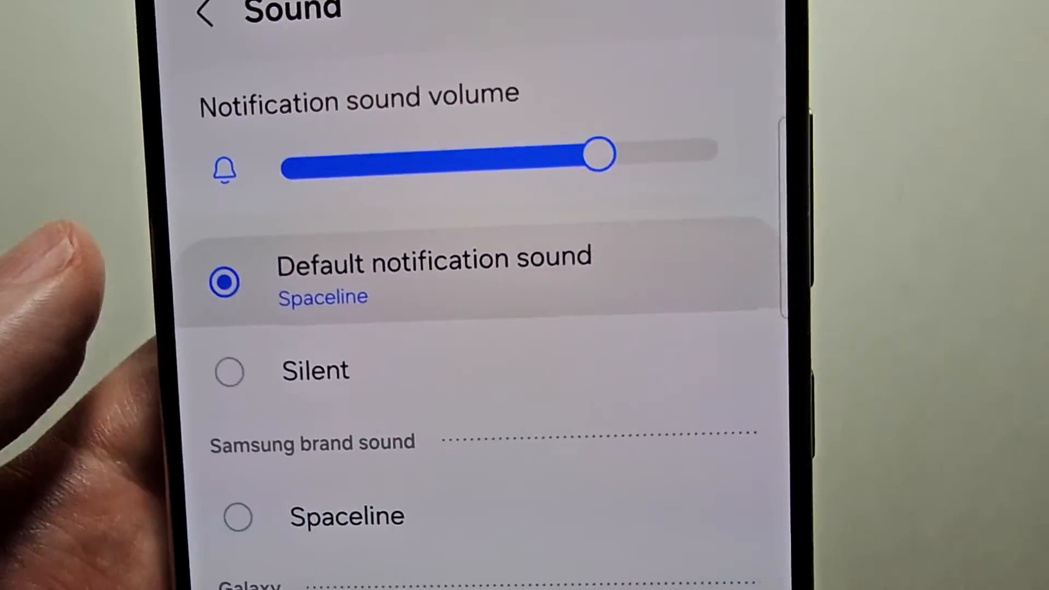
Step: Choose Alien from the Galaxy section as the Livestreams notification sound
scroll("down", 3)
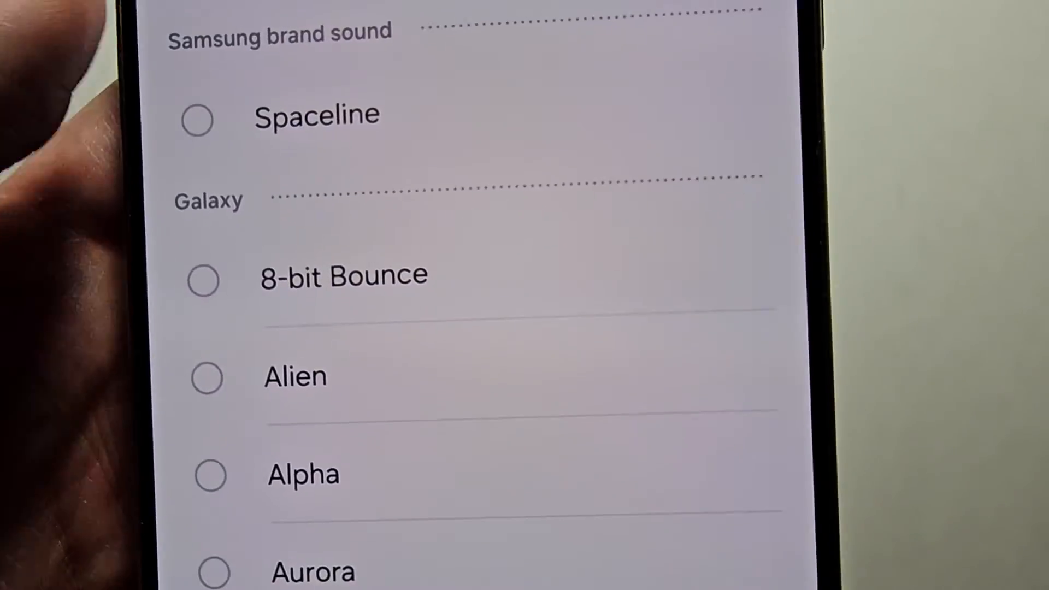
scroll("up", 3)
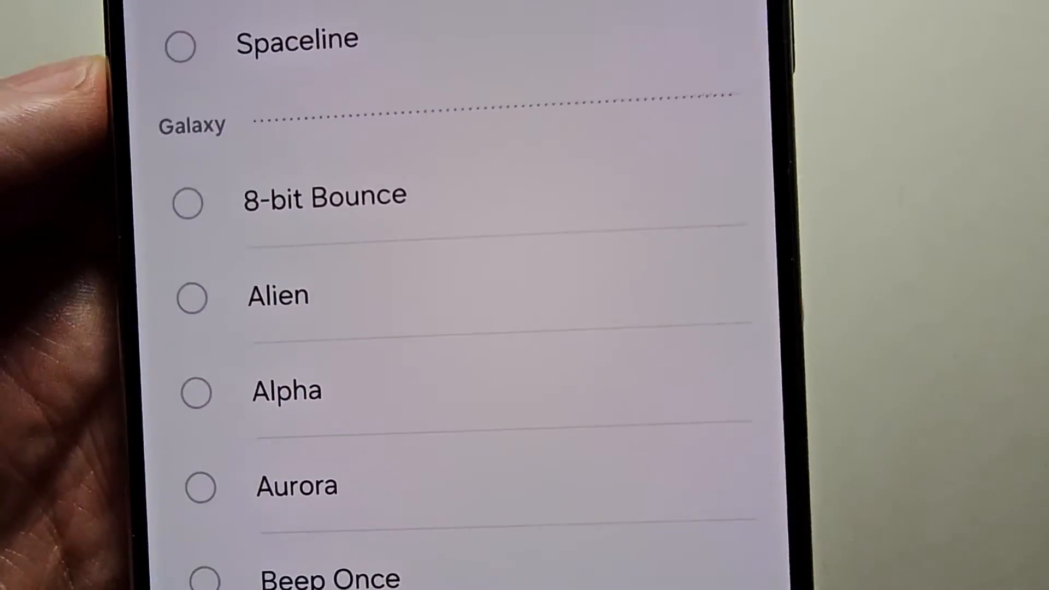
left_click(198, 299)
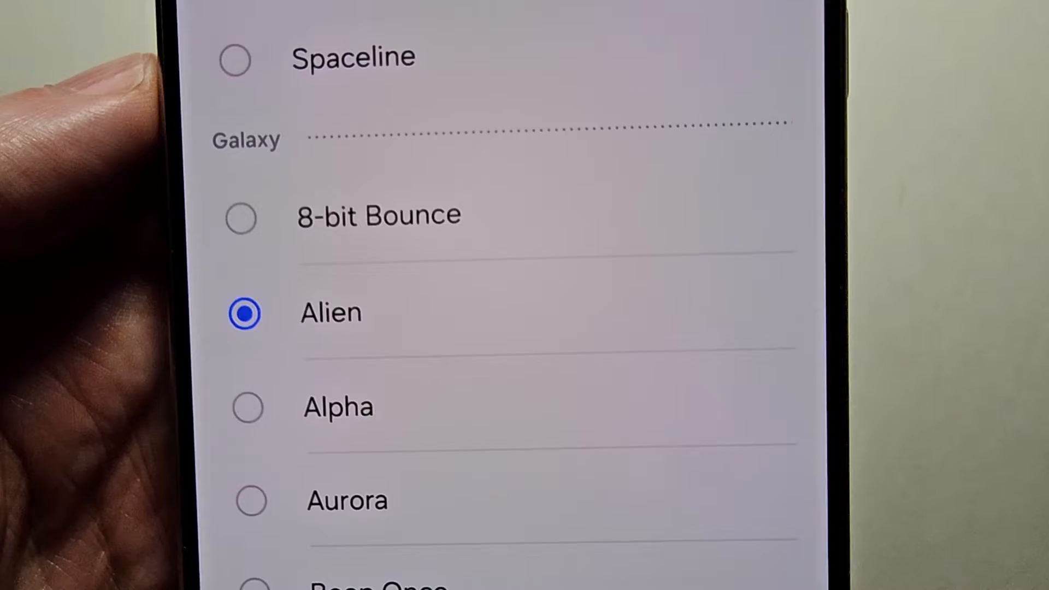